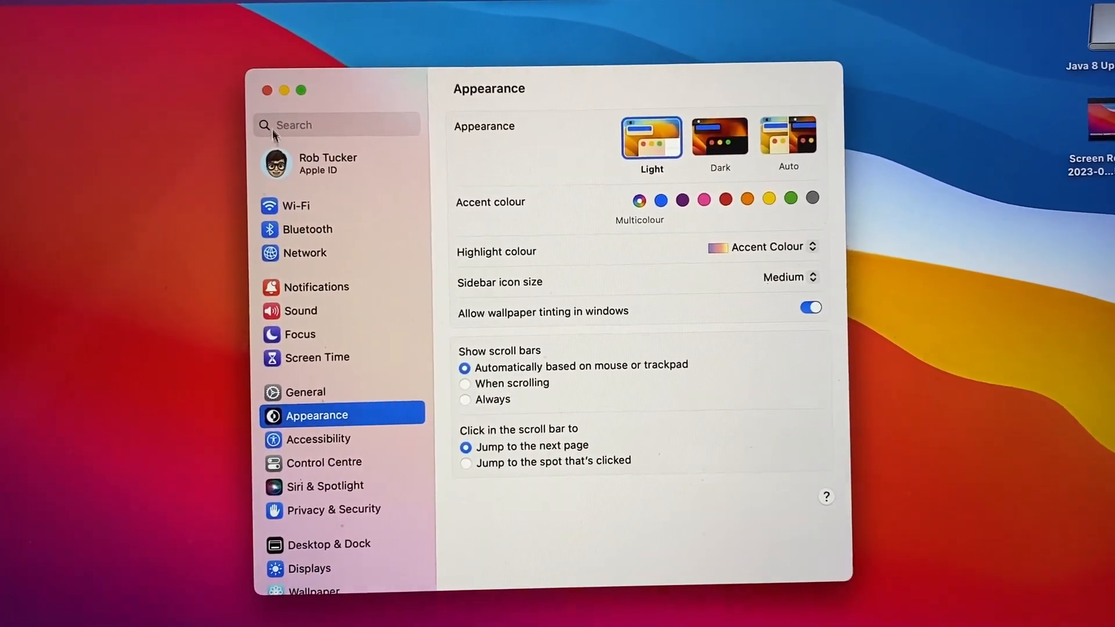
scroll("down", 3)
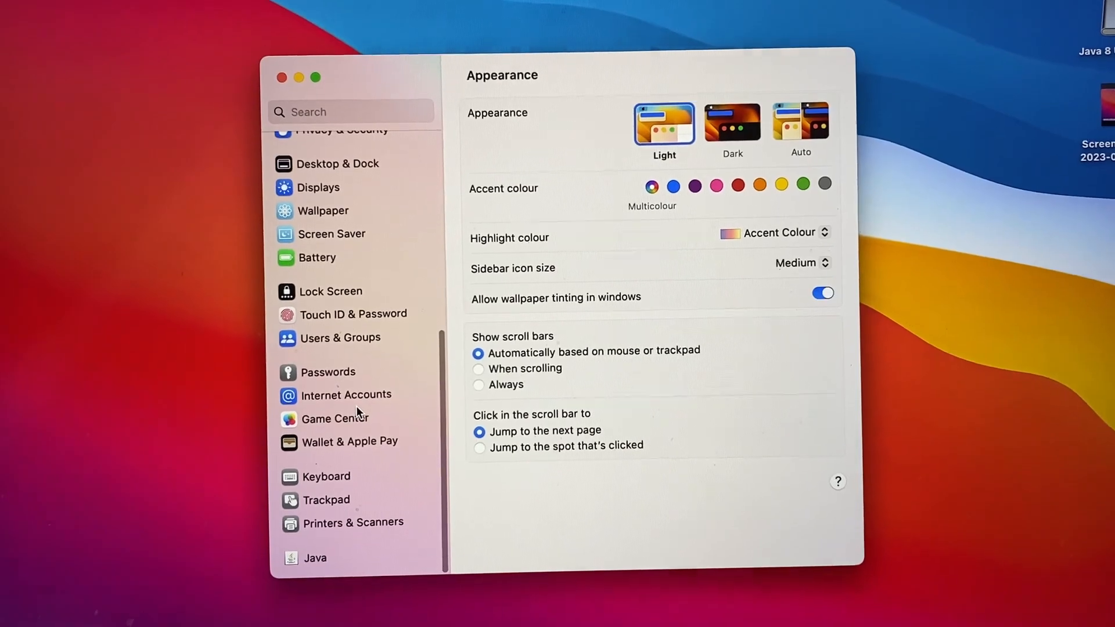